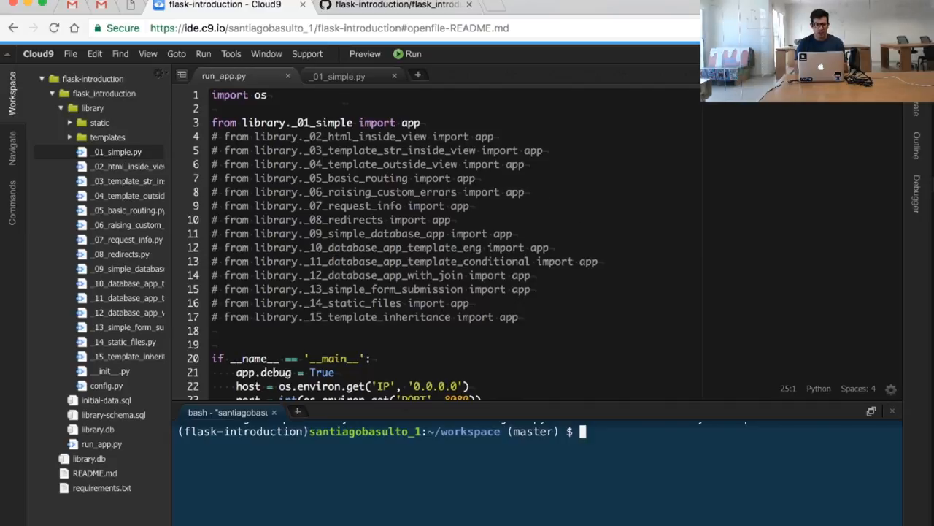
Step: Locate run_app.py in the flask_introduction folder and bring up the bash terminal
click(337, 76)
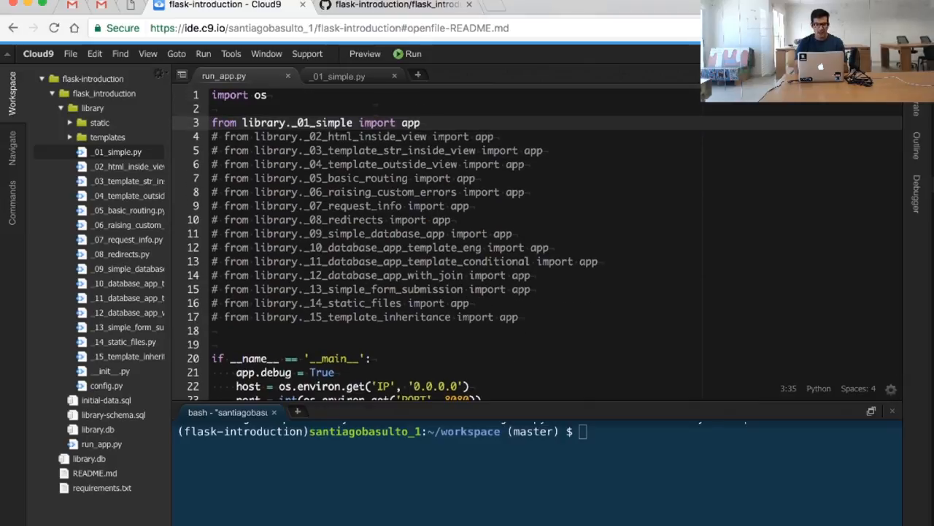
click(337, 76)
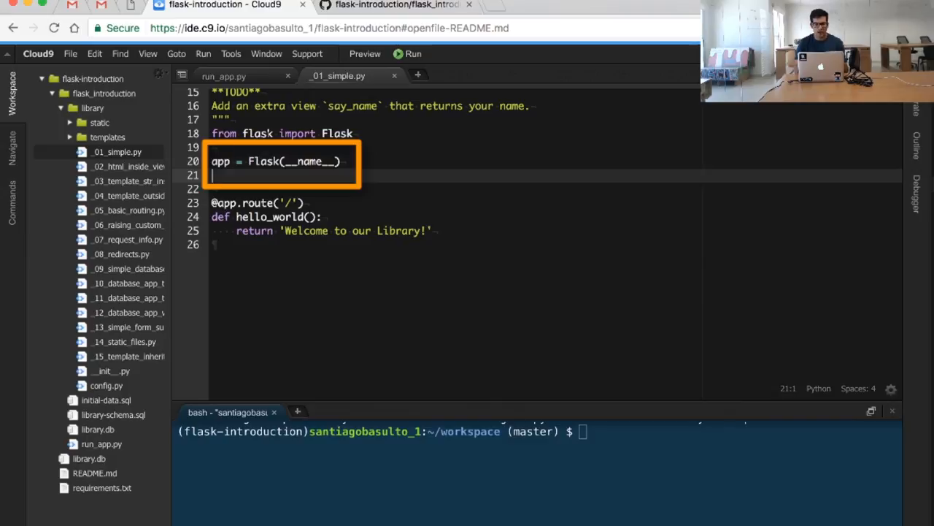
click(225, 76)
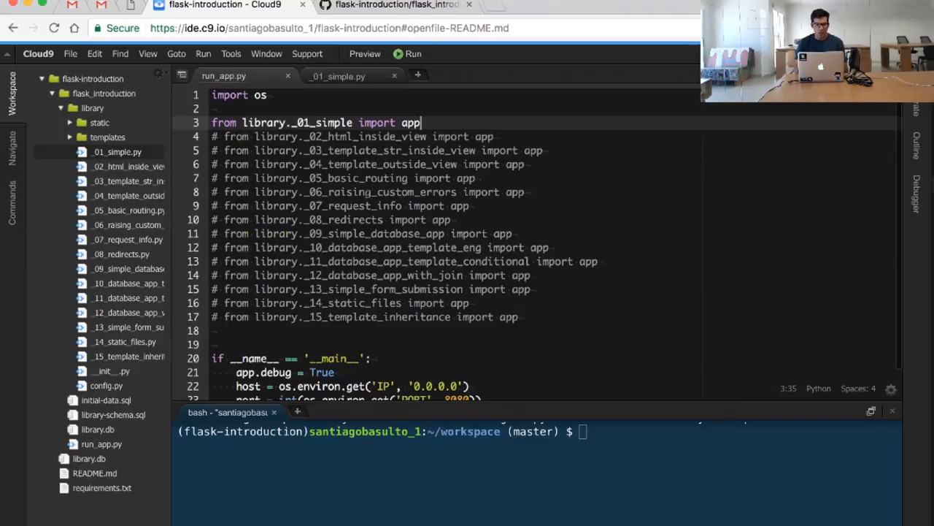
scroll(down, 3)
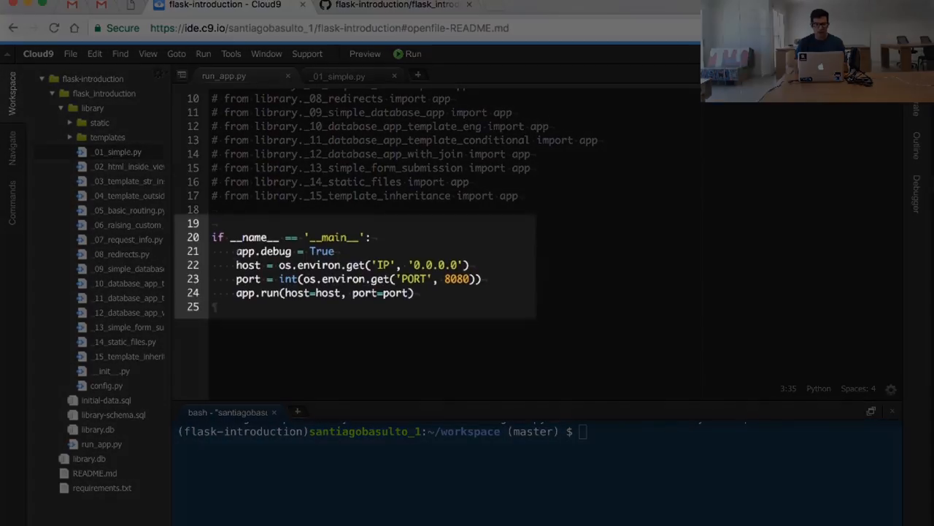
click(242, 252)
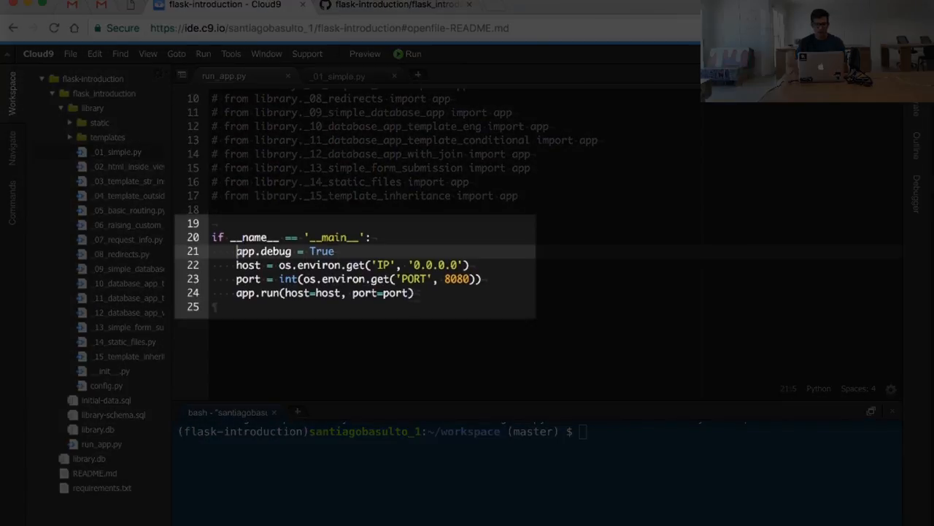
click(482, 277)
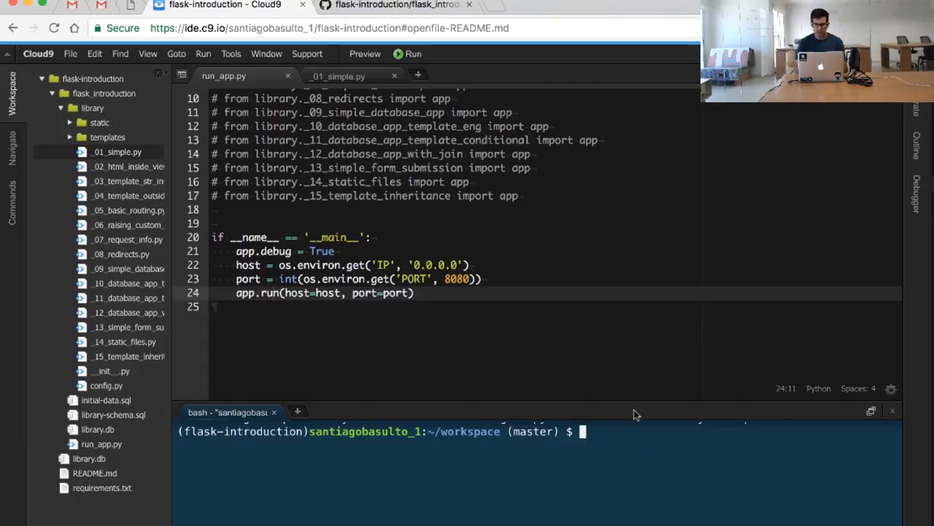
Step: Run python flask_introduction/run_app.py and check the served 'Welcome to our Library!' page
text(python flask_introduction/run_app.py)
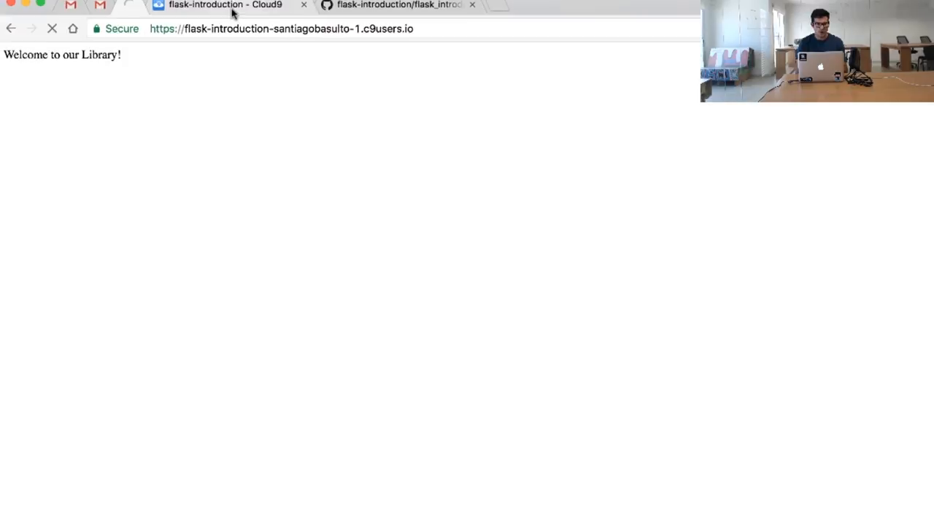
click(225, 6)
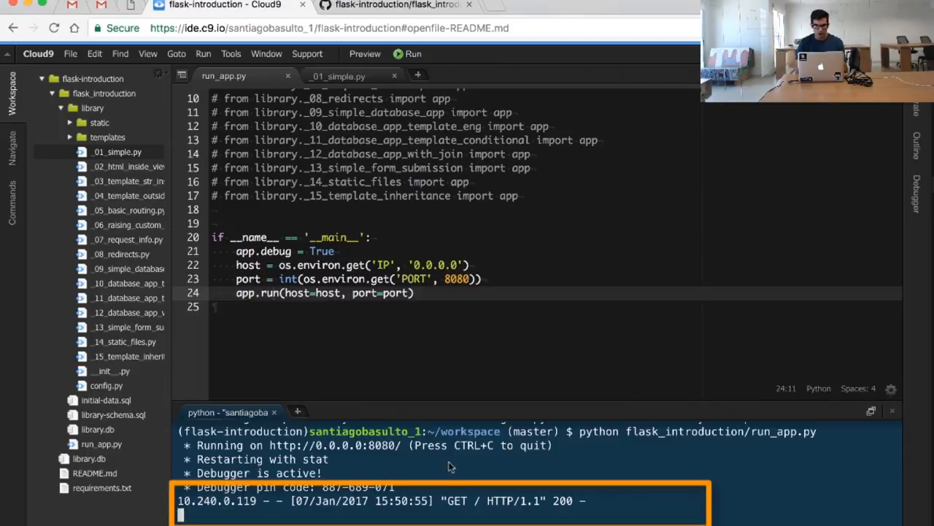
click(219, 6)
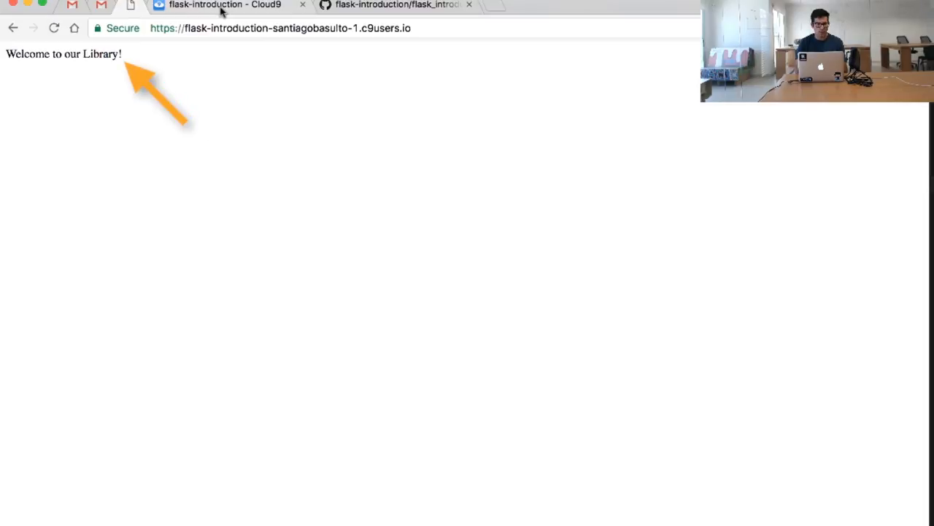
click(225, 6)
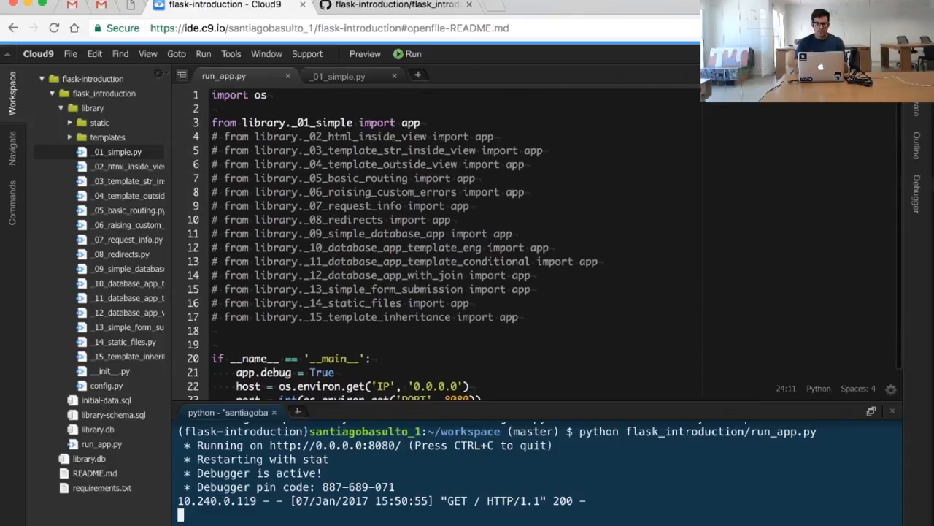
mouse_move(338, 76)
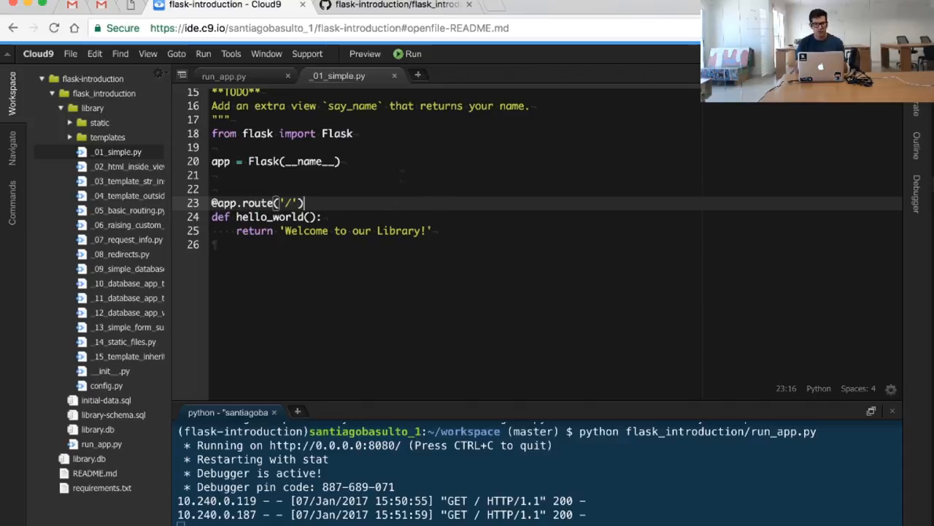
Step: View the app's 'Welcome to our Library!' page in Chrome and return to the Cloud9 workspace
click(394, 6)
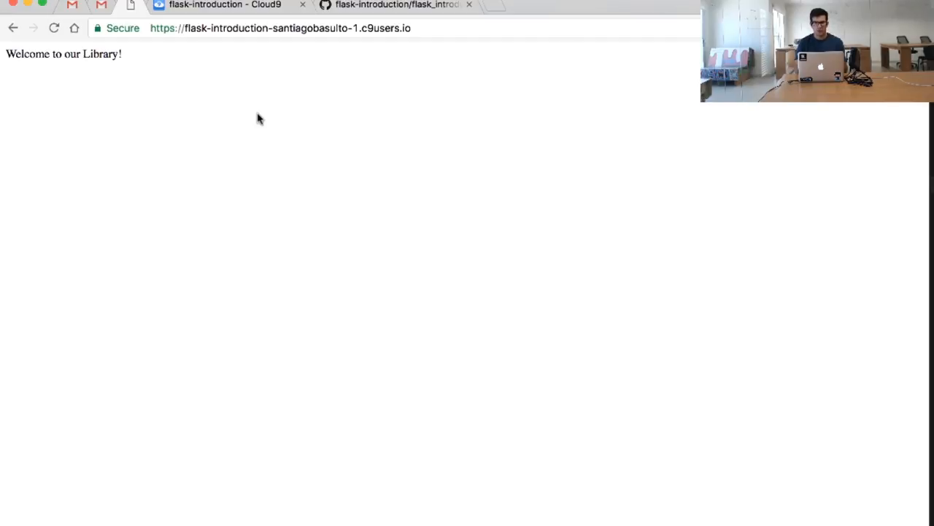
click(225, 6)
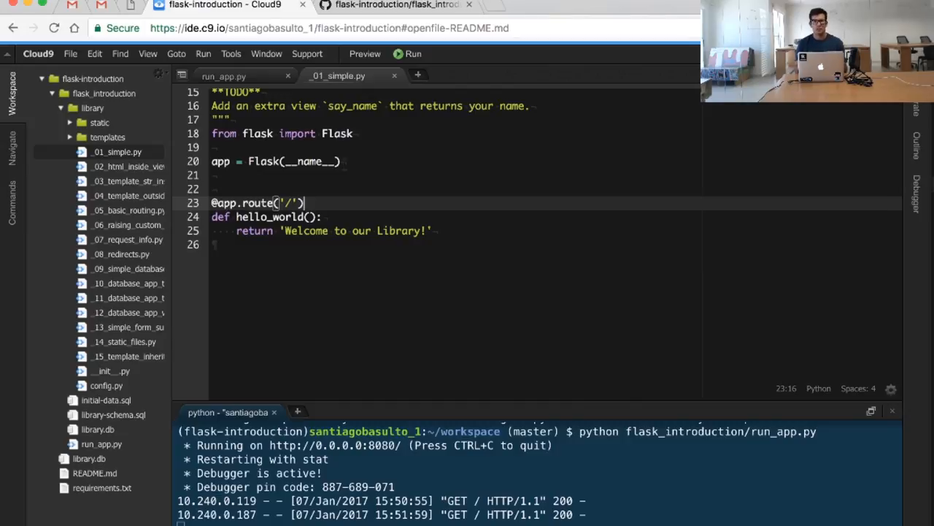
mouse_move(245, 111)
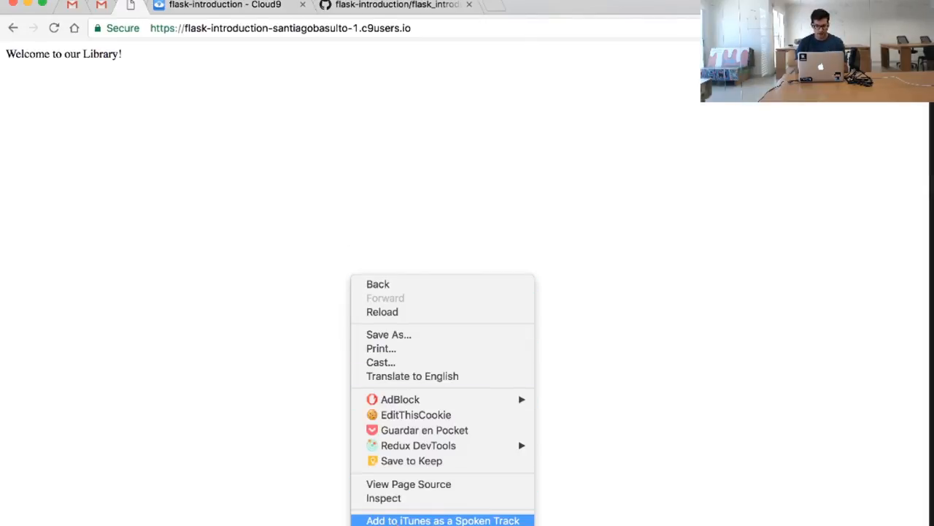
Step: Inspect the page's document request in DevTools Network, showing 200 OK headers from the Werkzeug server
click(270, 236)
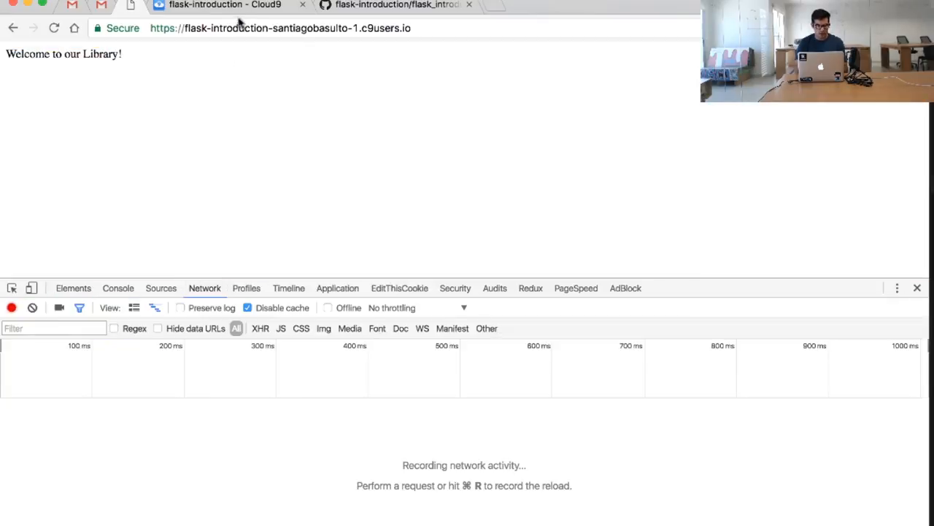
click(225, 5)
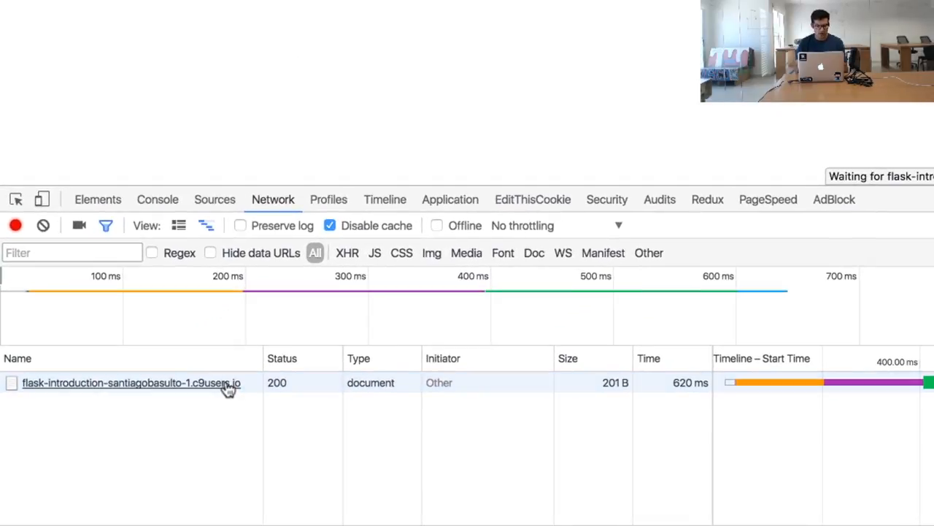
click(132, 382)
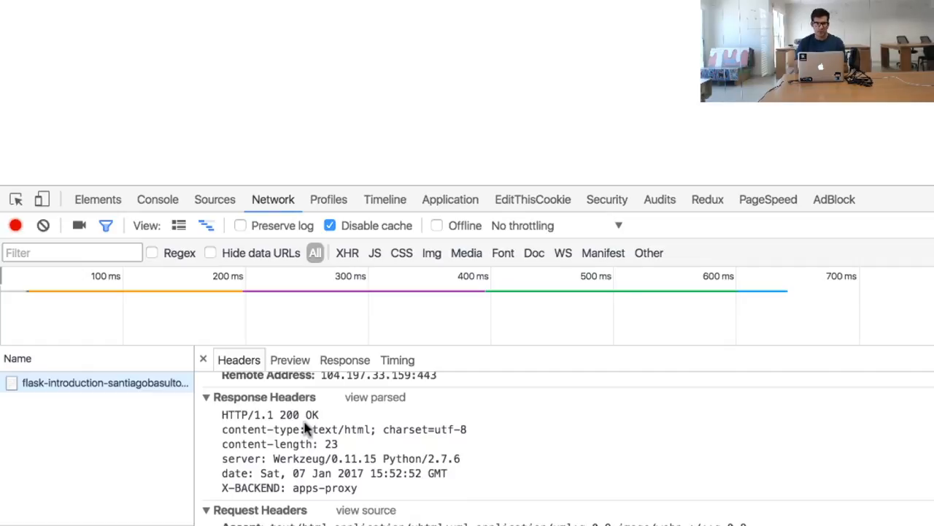
mouse_move(256, 432)
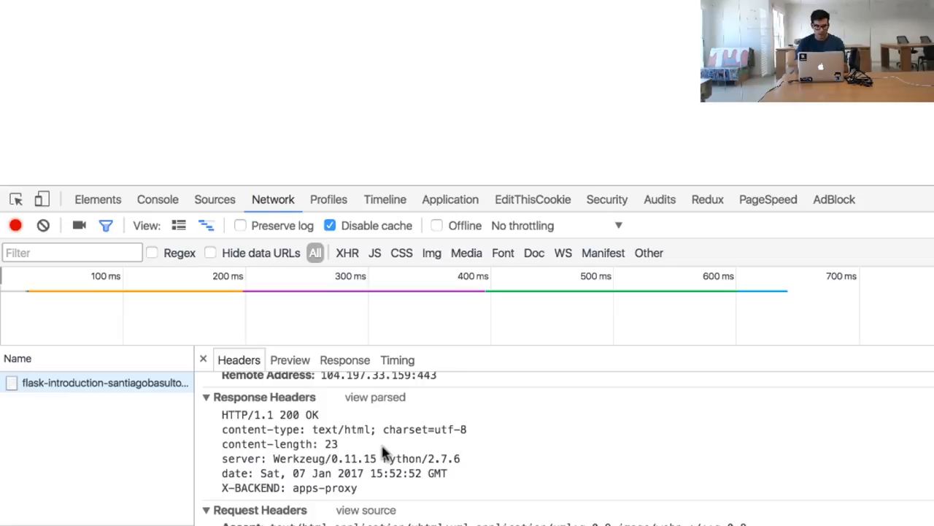
mouse_move(482, 414)
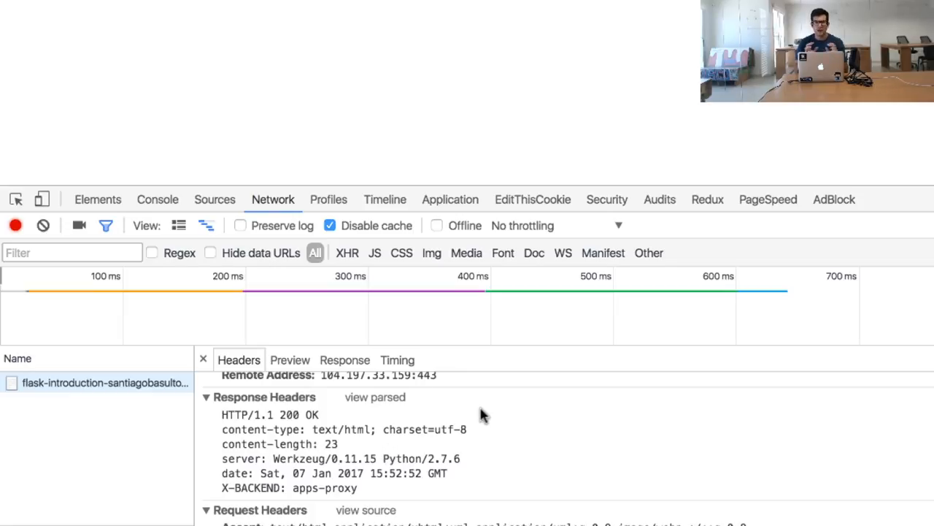